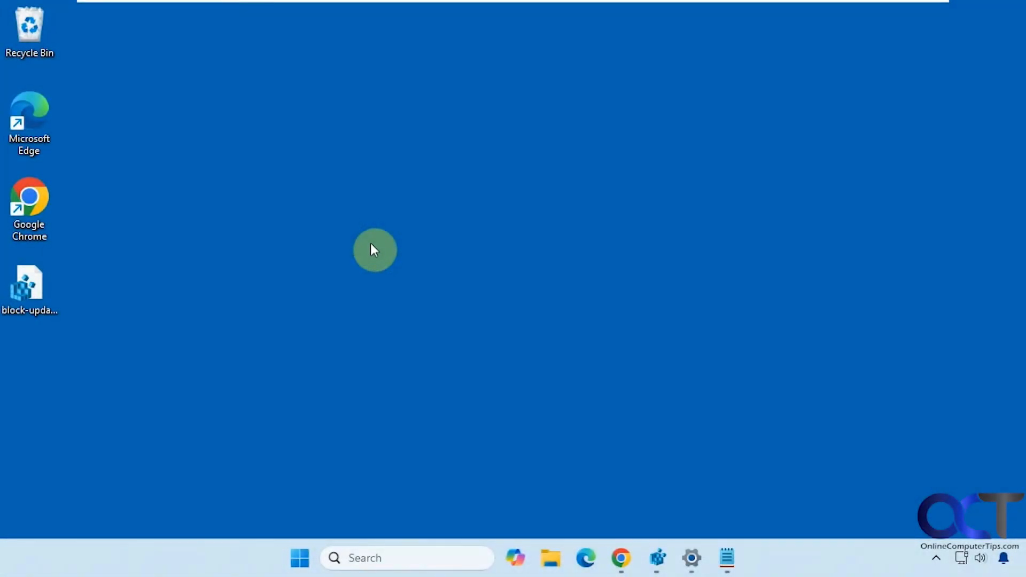
pyautogui.moveTo(746, 495)
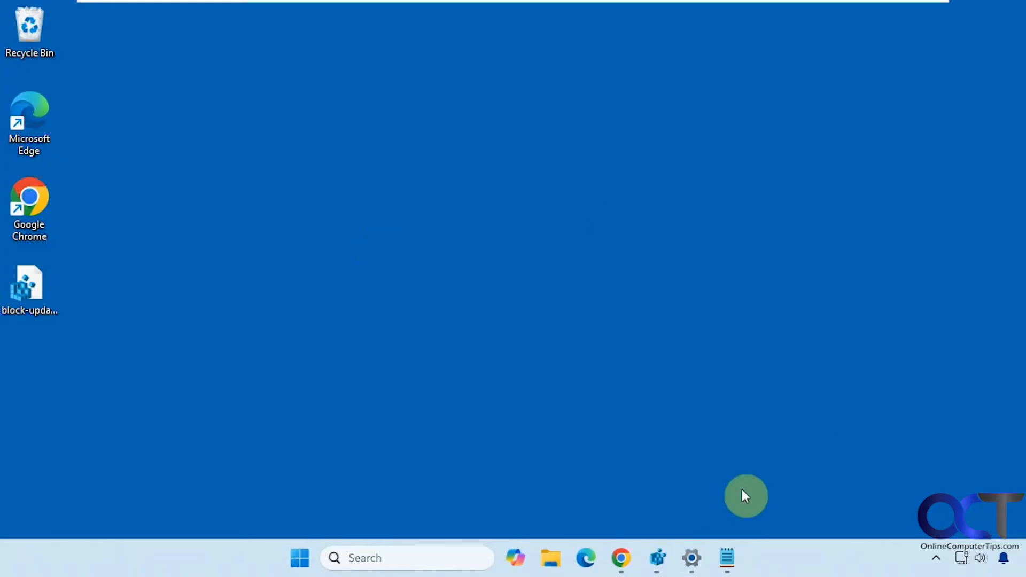
# - Pause Windows Update for one week and resume, then open block-updates.reg in Notepad
pyautogui.click(691, 558)
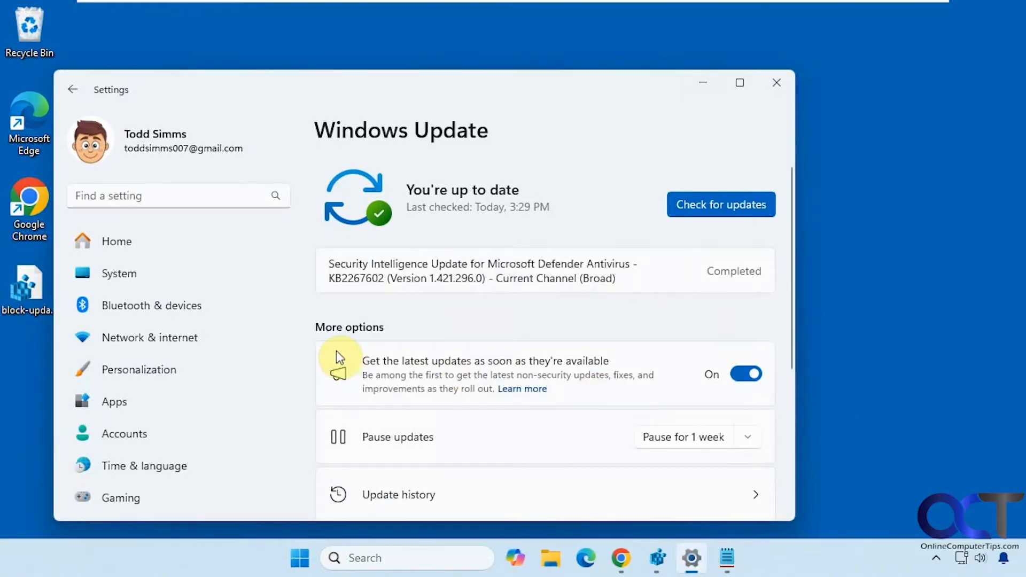
pyautogui.moveTo(368, 442)
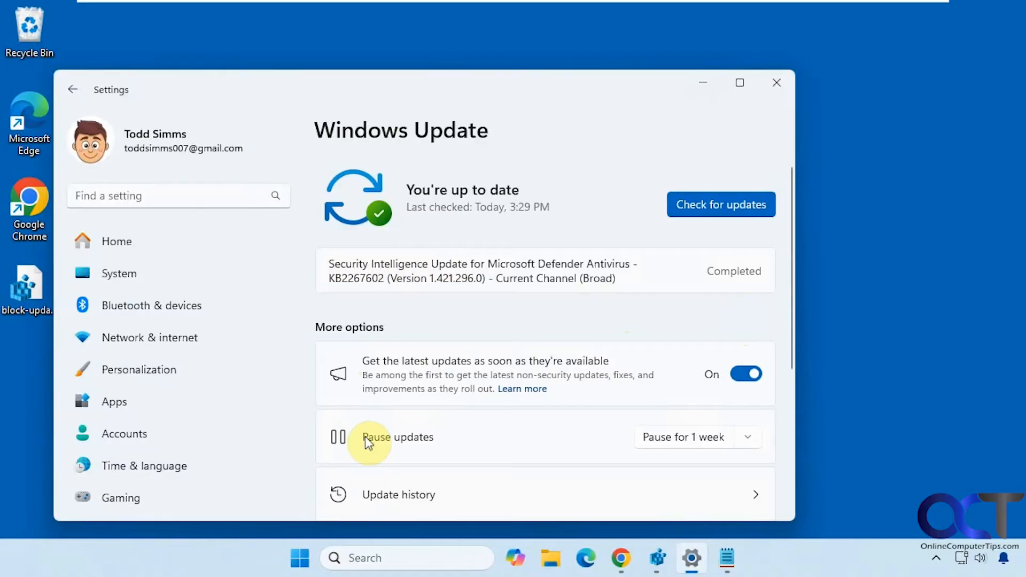
pyautogui.click(747, 437)
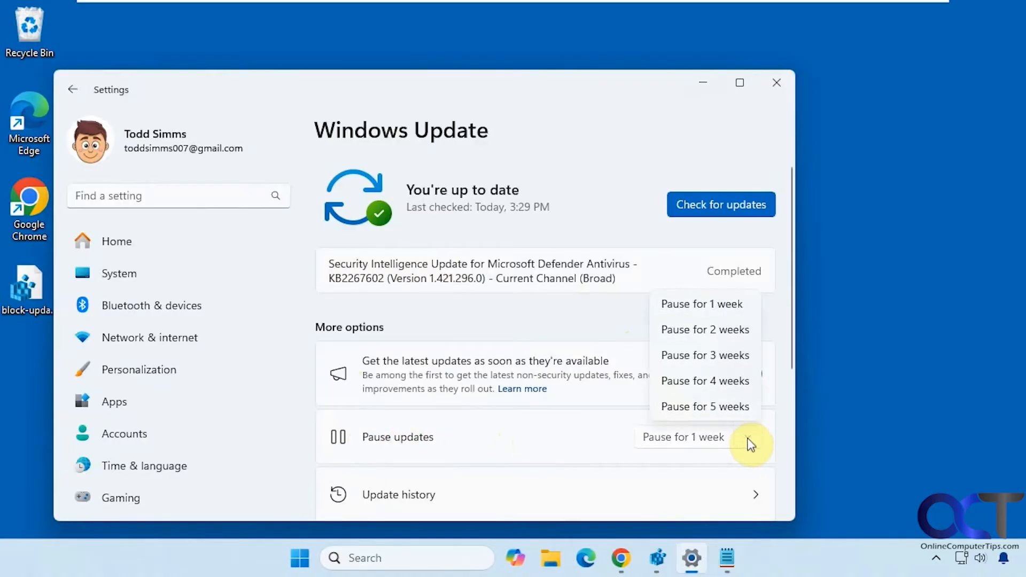
pyautogui.click(702, 304)
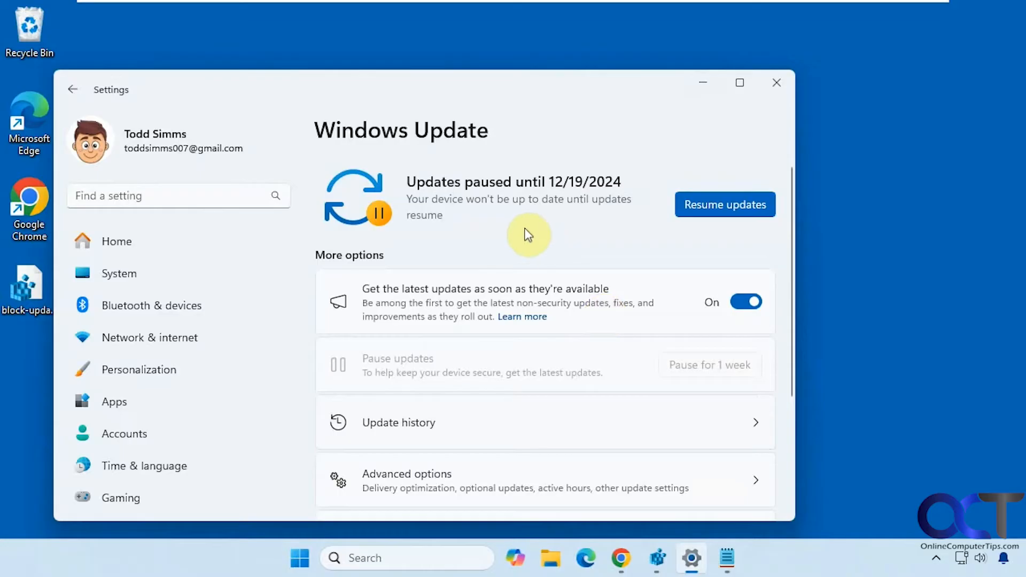
pyautogui.moveTo(556, 209)
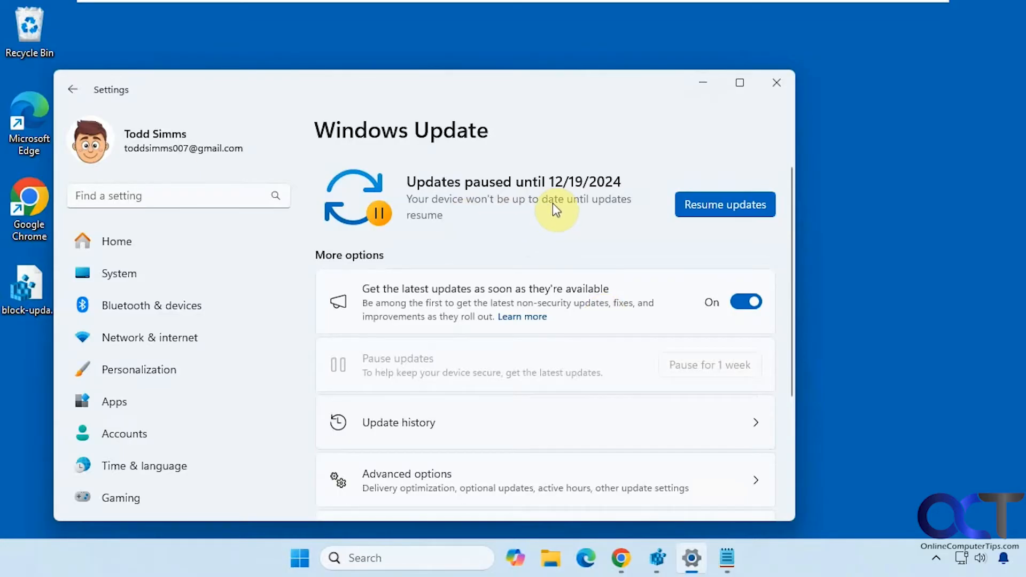
pyautogui.click(725, 204)
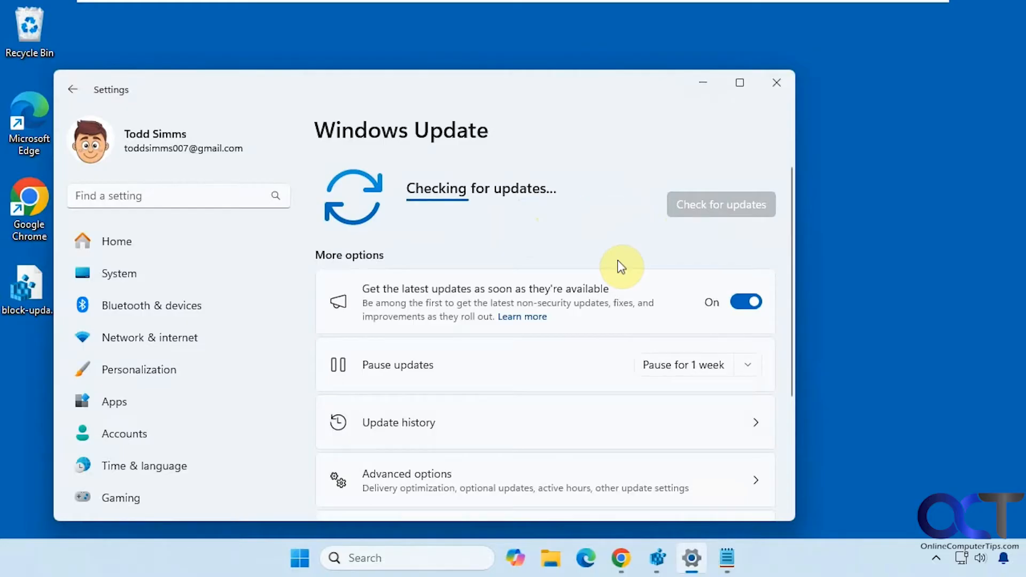
pyautogui.moveTo(615, 250)
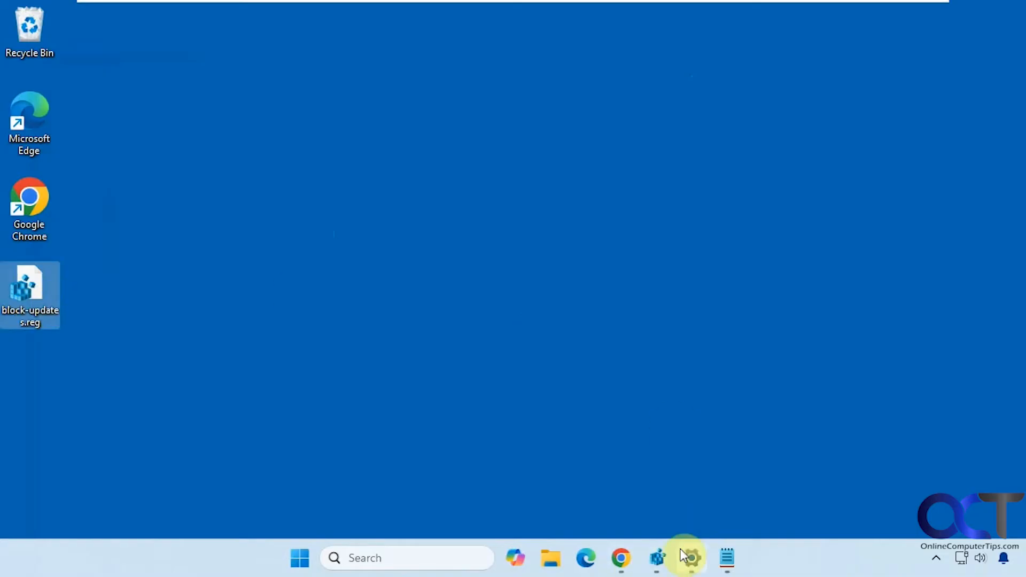
pyautogui.doubleClick(29, 294)
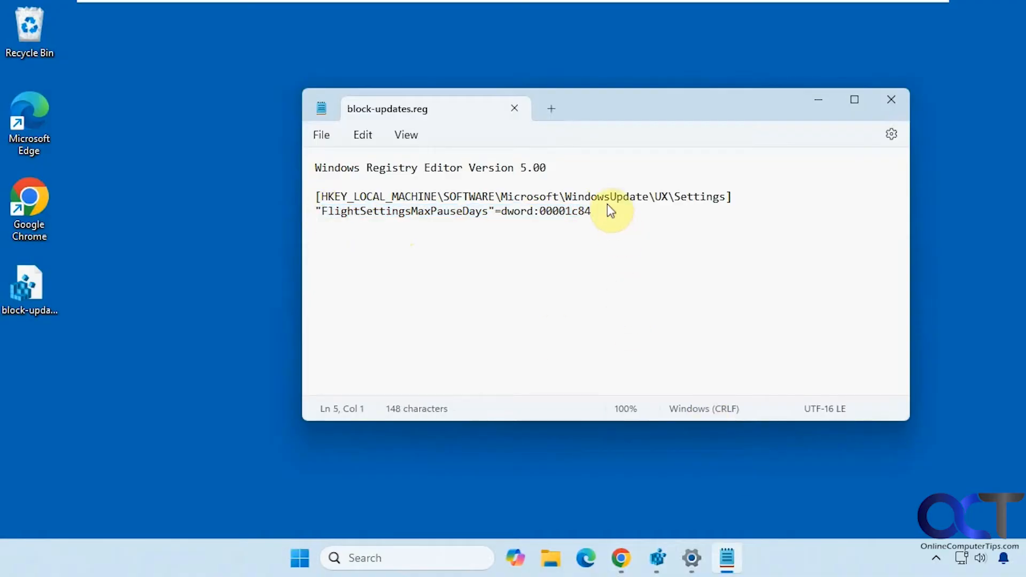
pyautogui.moveTo(487, 210)
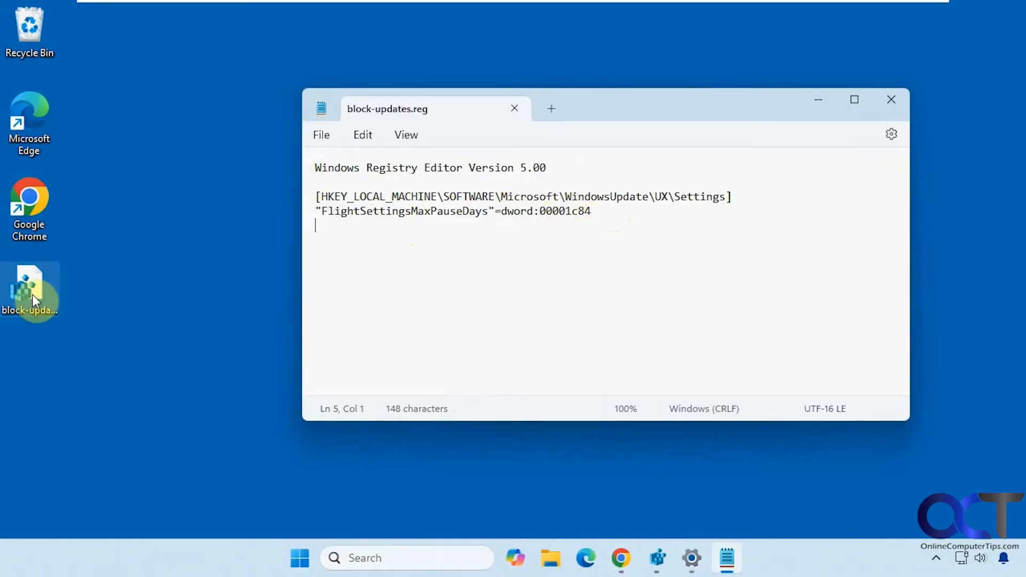
pyautogui.click(30, 291)
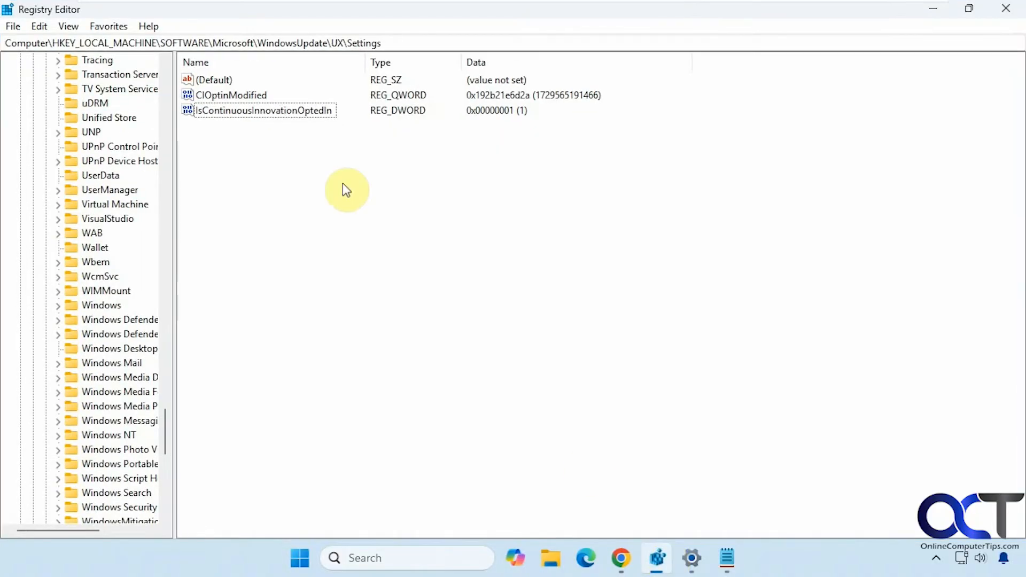
pyautogui.moveTo(332, 76)
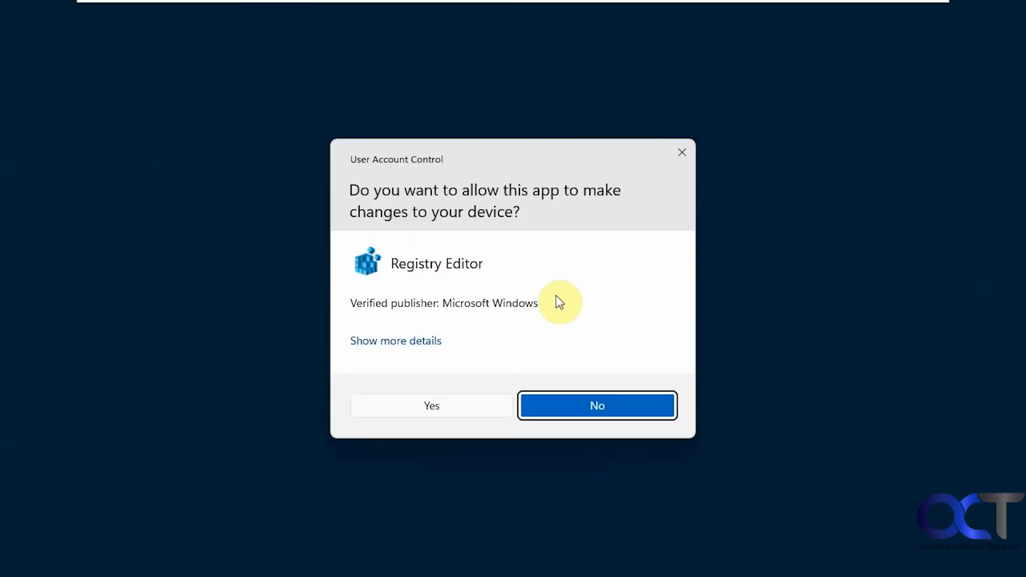
# - Merge block-updates.reg, confirm FlightSettingsMaxPauseDays is 7300 in regedit, then minimize it
pyautogui.click(431, 405)
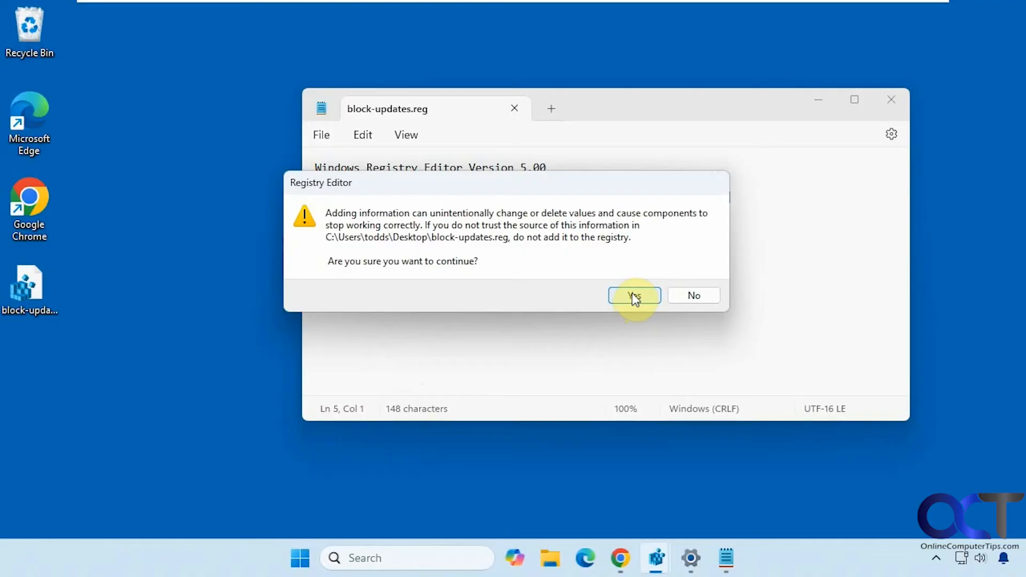
pyautogui.click(633, 294)
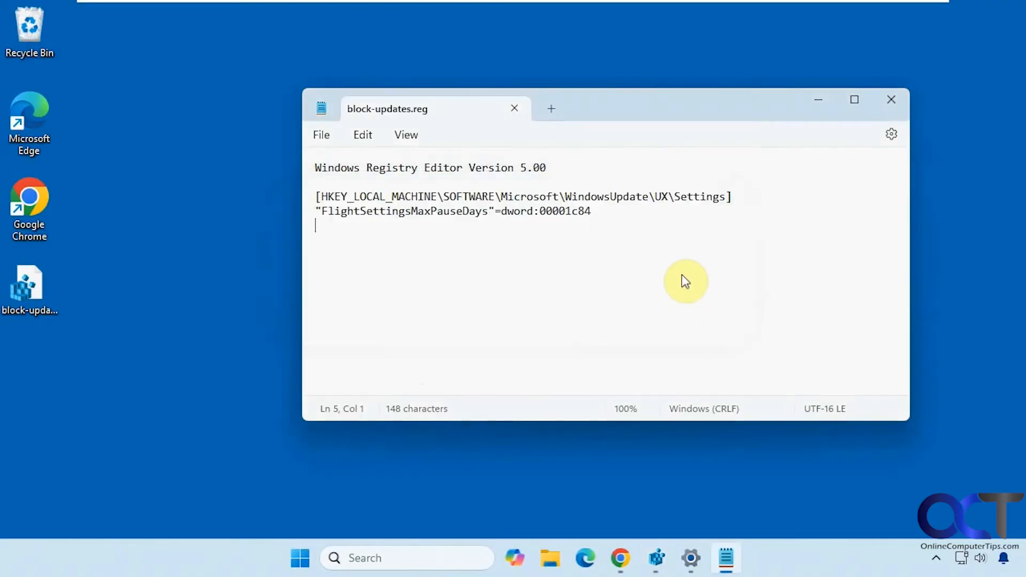
pyautogui.click(656, 558)
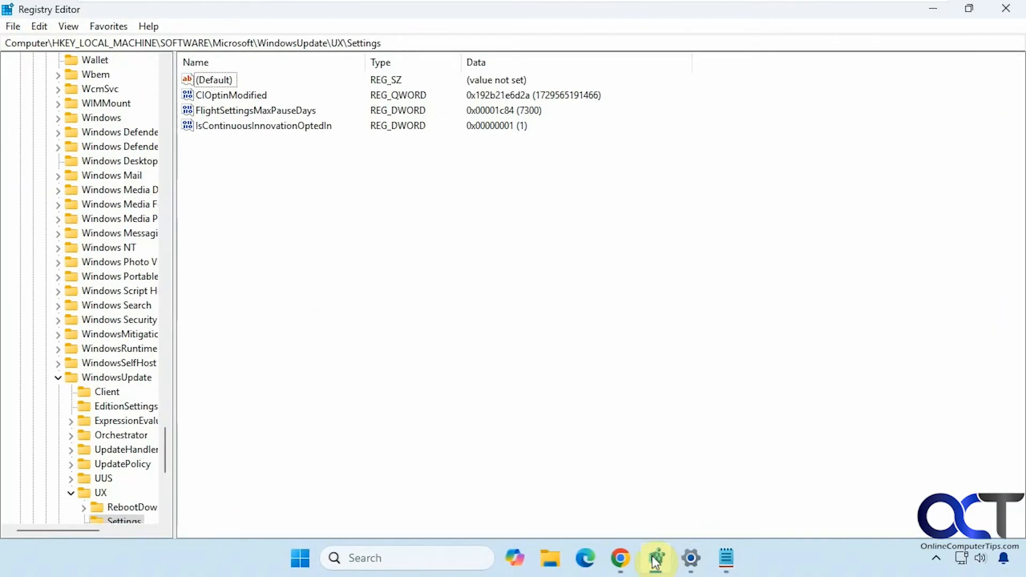
pyautogui.click(255, 110)
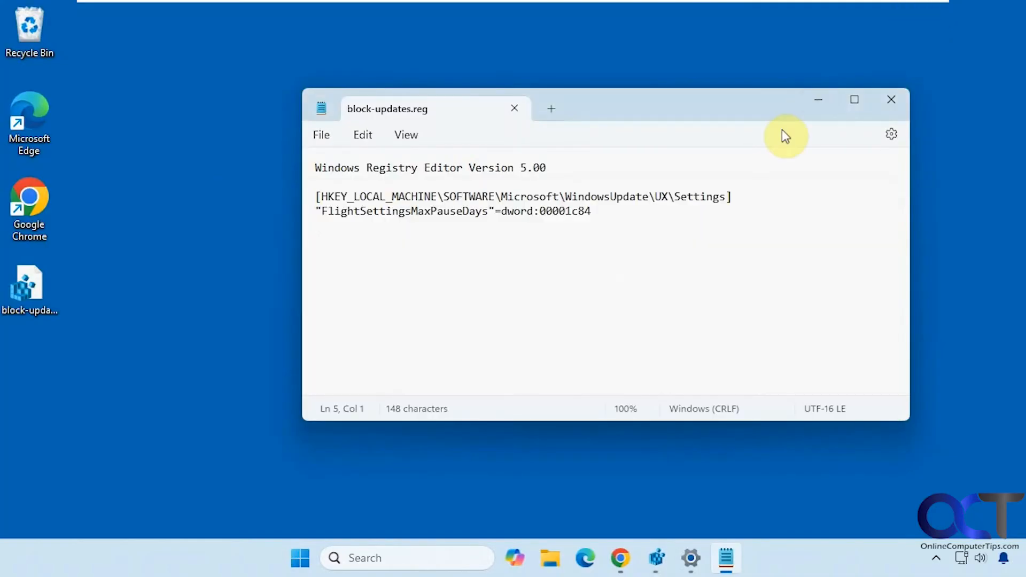
# - Pause Windows Update for 1042 weeks until 11/3/2044, then resume updates
pyautogui.click(690, 558)
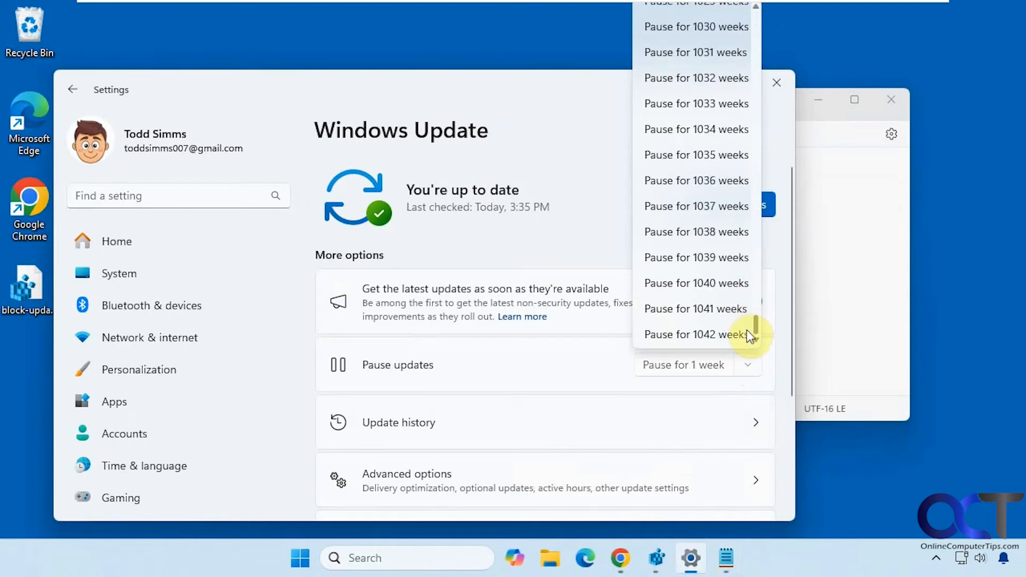
pyautogui.click(694, 334)
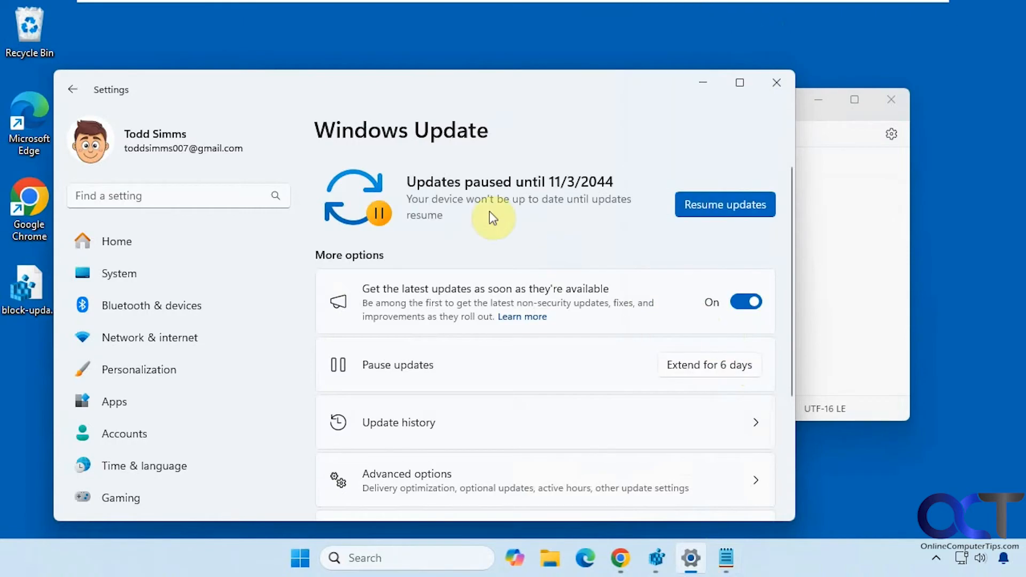
pyautogui.moveTo(589, 193)
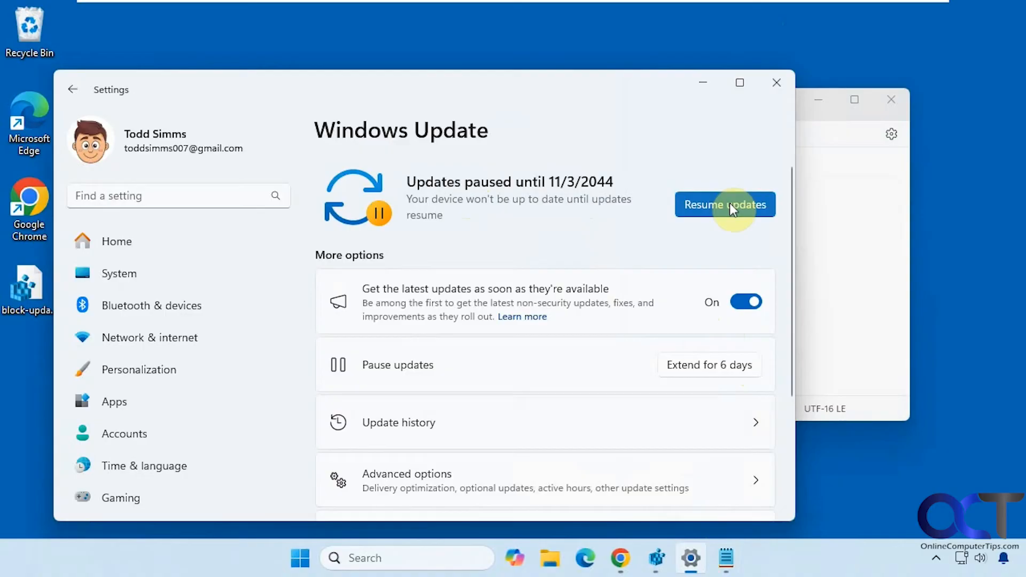
pyautogui.click(725, 204)
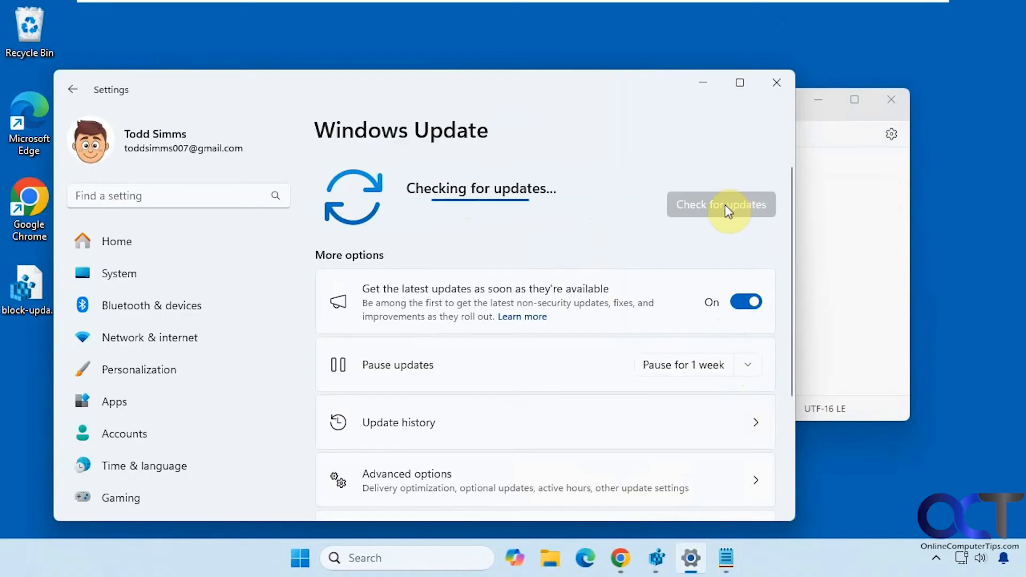
pyautogui.moveTo(709, 90)
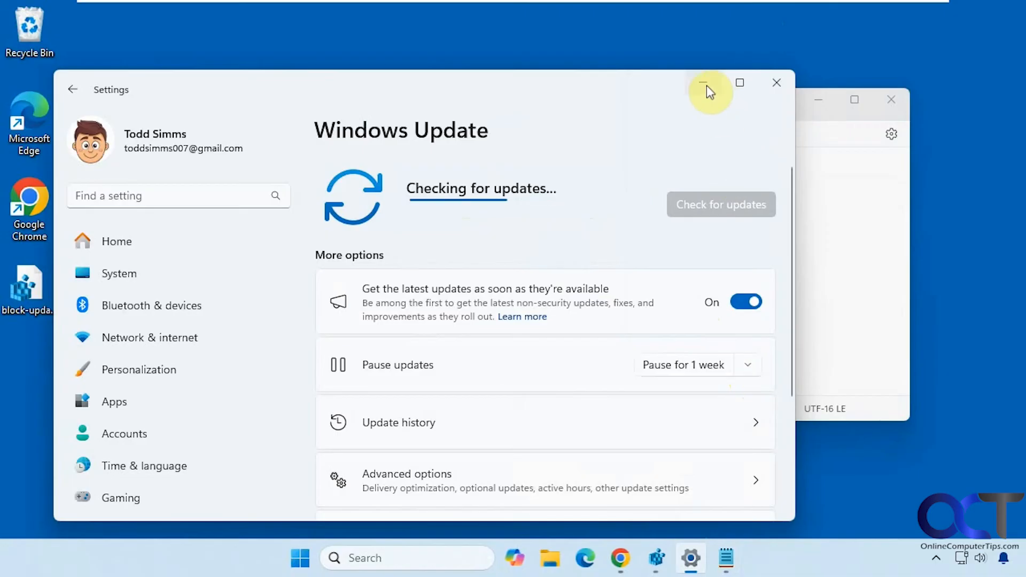
# - Delete FlightSettingsMaxPauseDays from UX Settings and recheck the offered pause durations
pyautogui.click(705, 82)
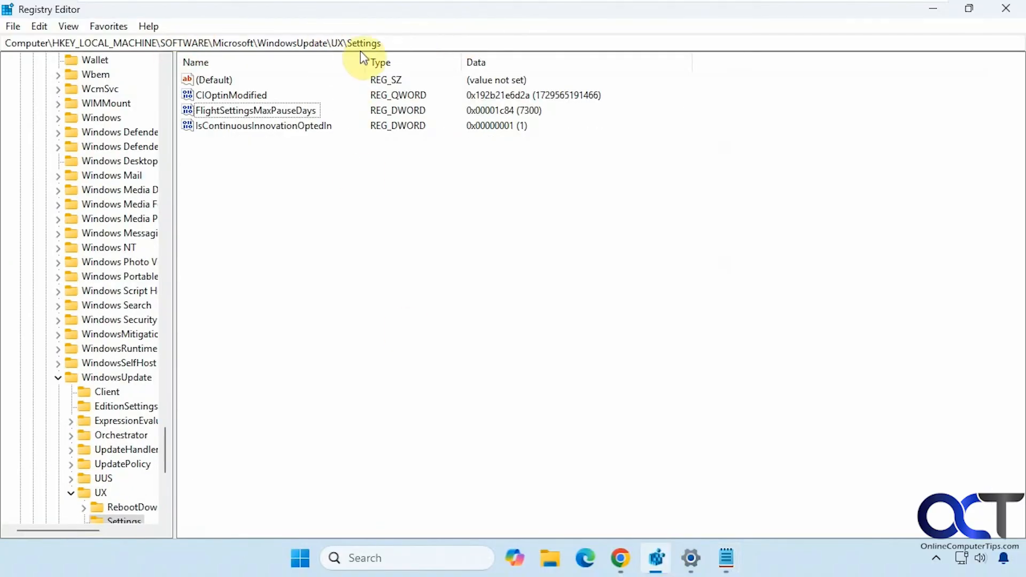
pyautogui.rightClick(255, 110)
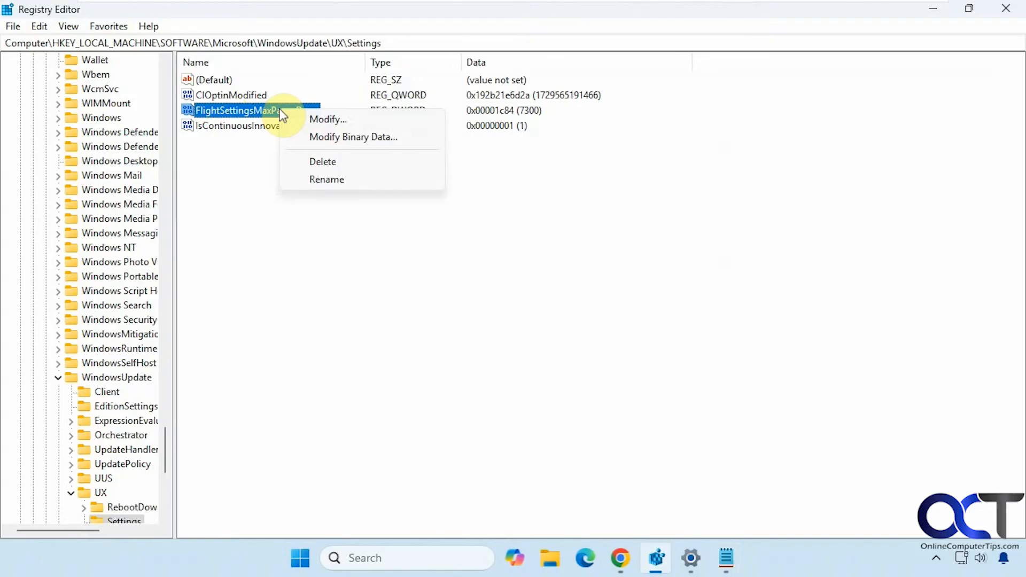
pyautogui.moveTo(323, 161)
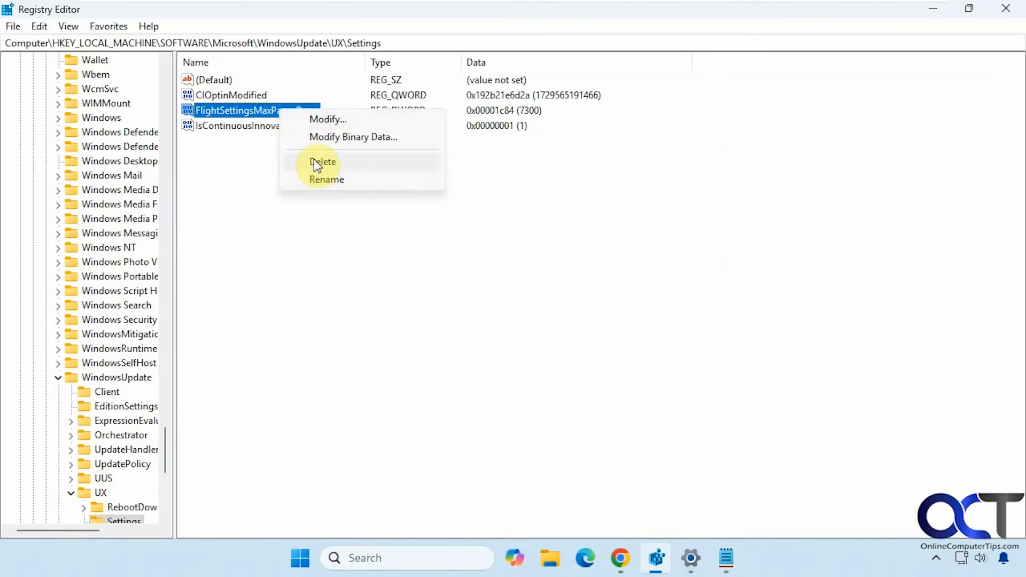
pyautogui.click(324, 162)
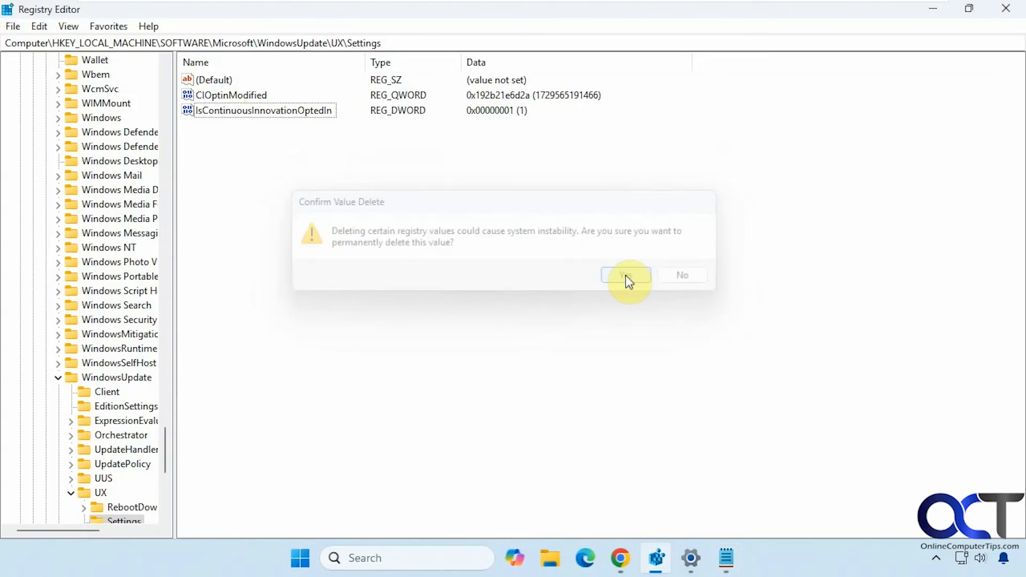
pyautogui.click(625, 275)
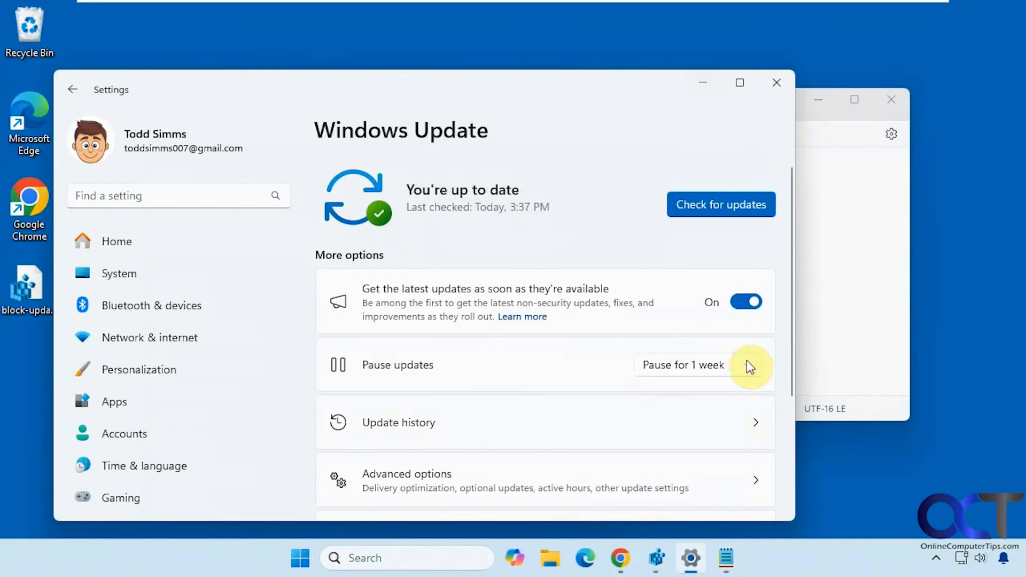
pyautogui.click(682, 364)
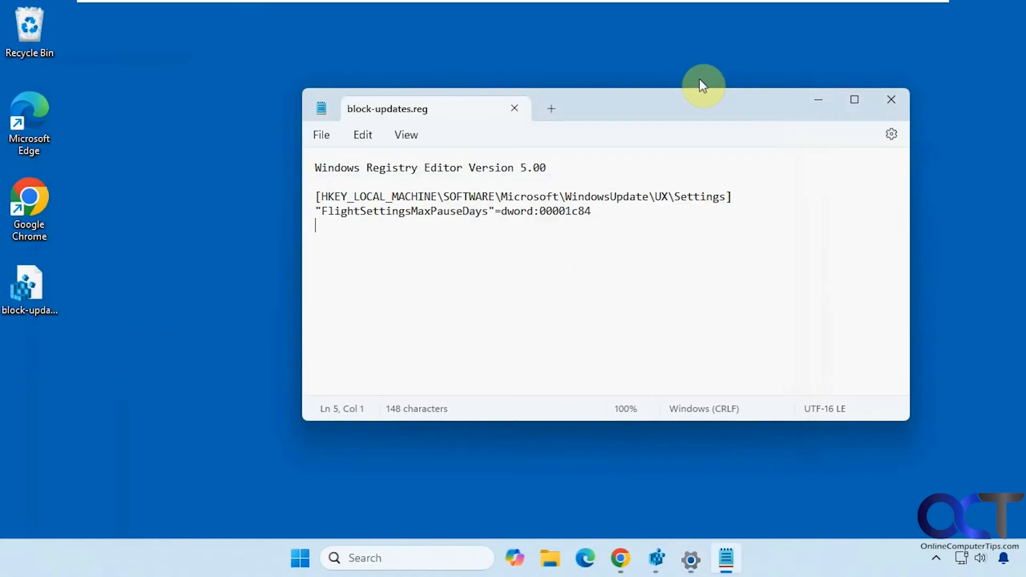
pyautogui.moveTo(720, 292)
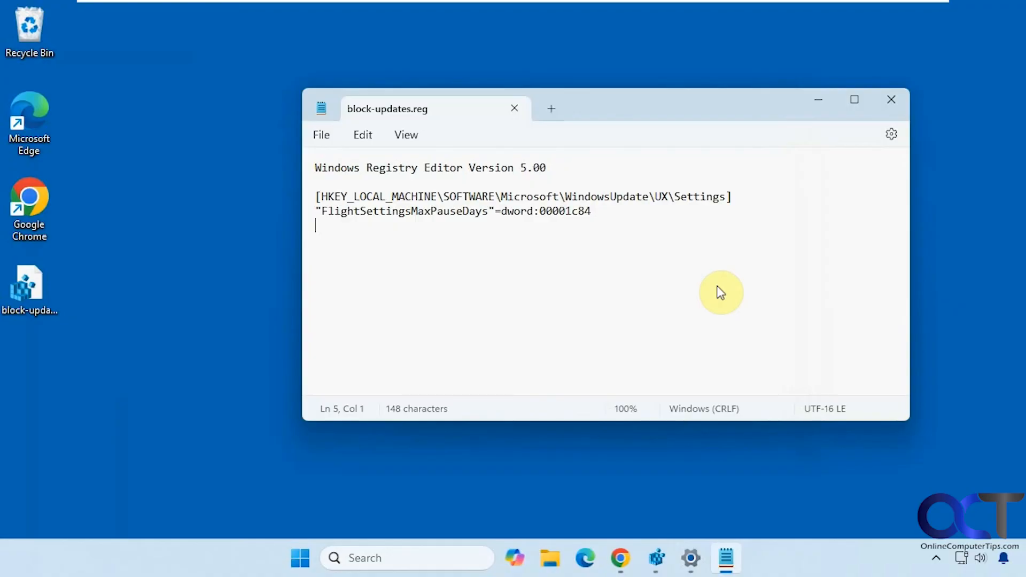
pyautogui.moveTo(720, 285)
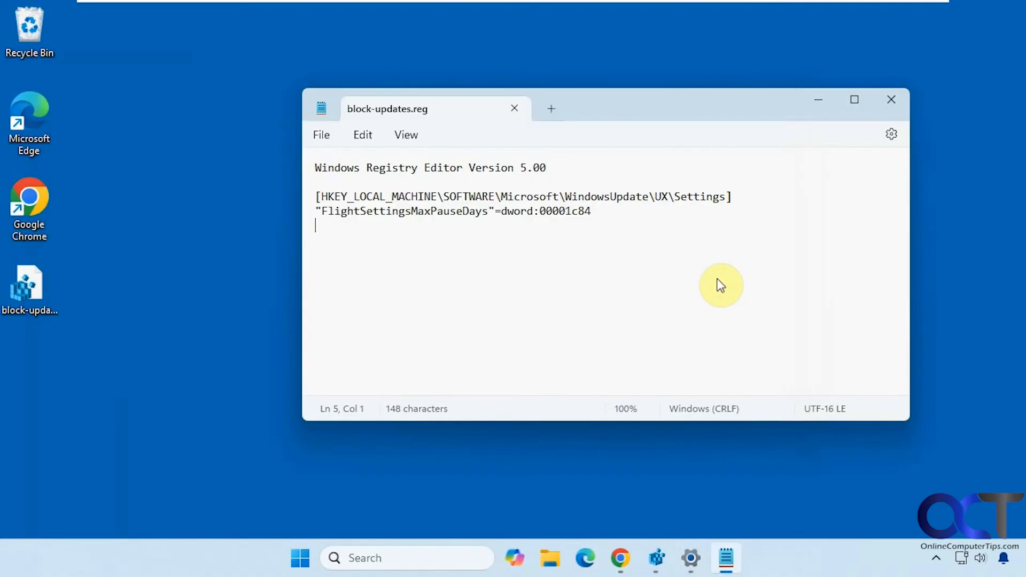
pyautogui.moveTo(589, 247)
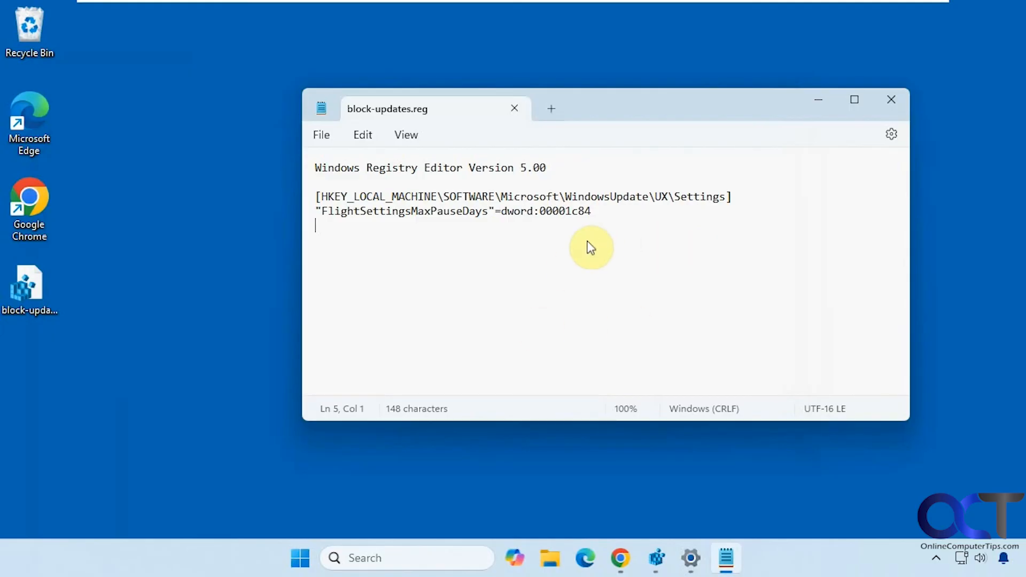
pyautogui.moveTo(70, 303)
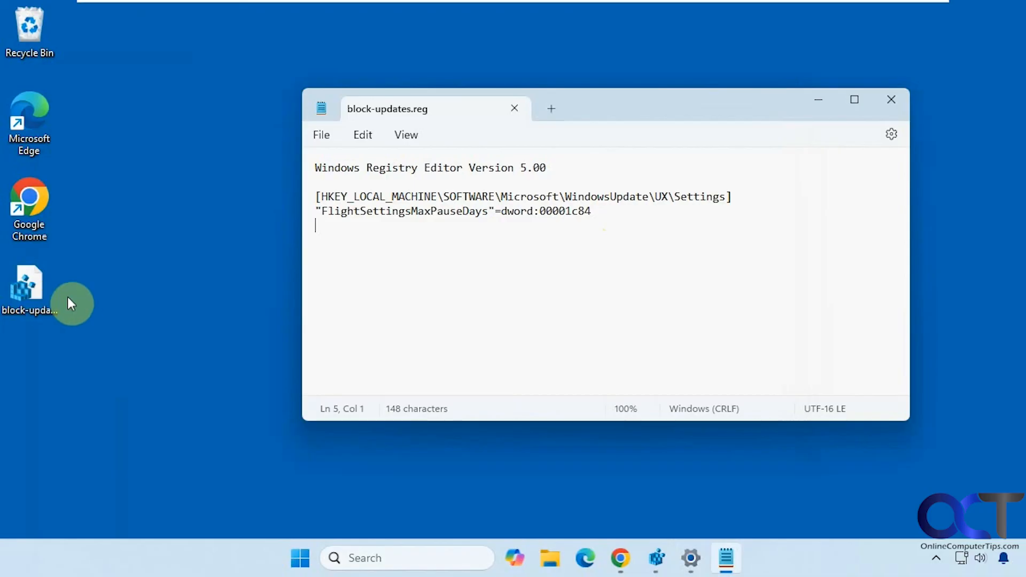
pyautogui.moveTo(460, 286)
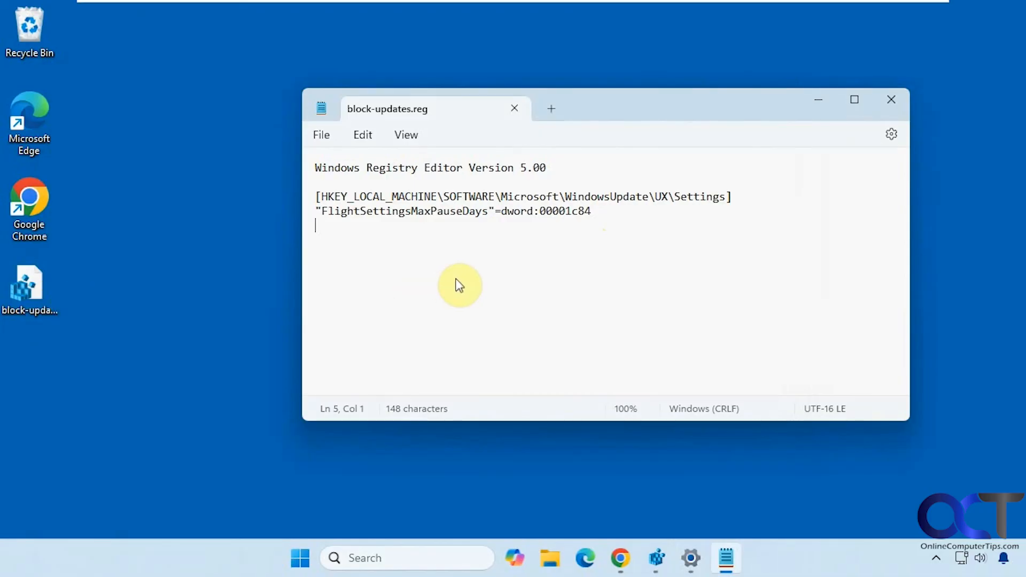